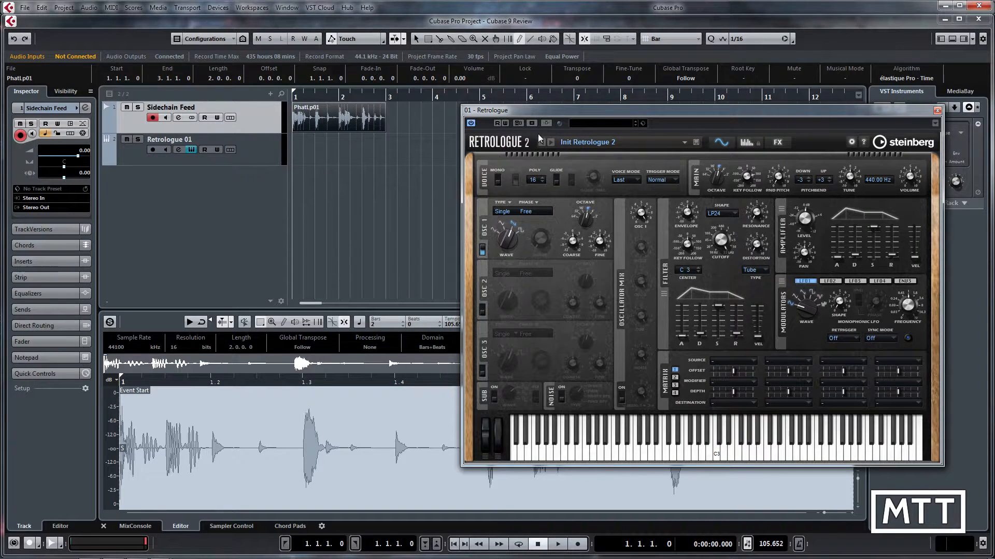
{"action": "mouse_move", "coordinate": [246, 144]}
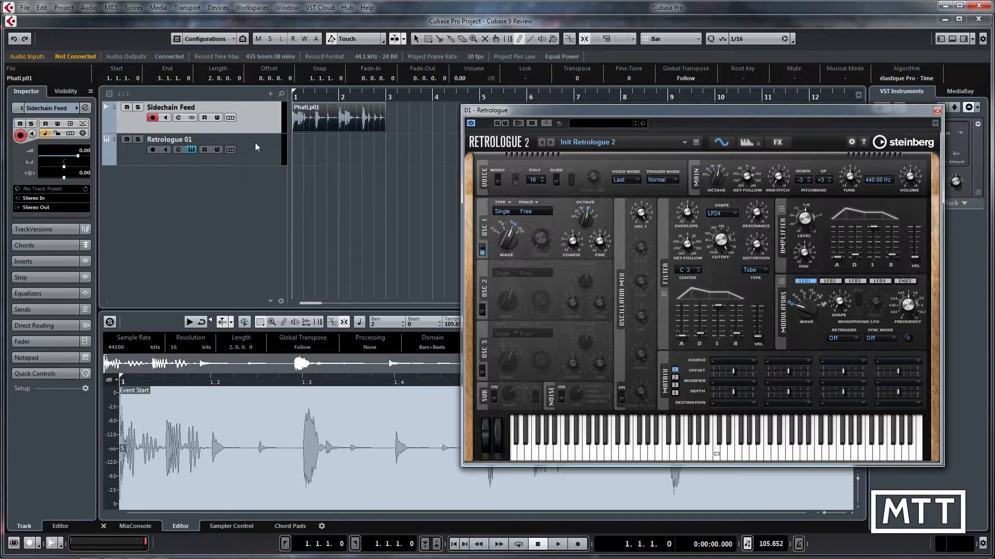
{"action": "mouse_move", "coordinate": [545, 123]}
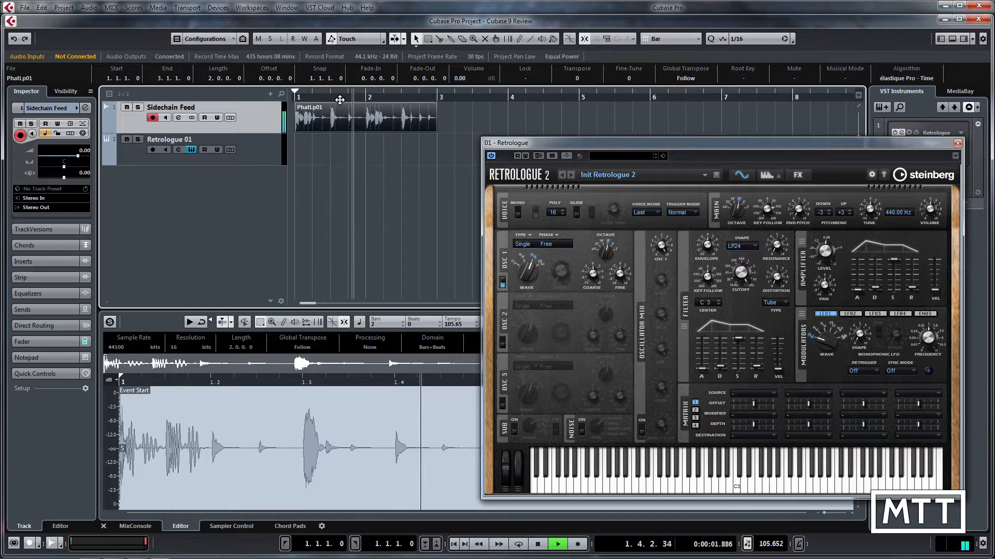
Step: Select the Retrologue 01 instrument track
{"action": "left_click", "coordinate": [537, 543]}
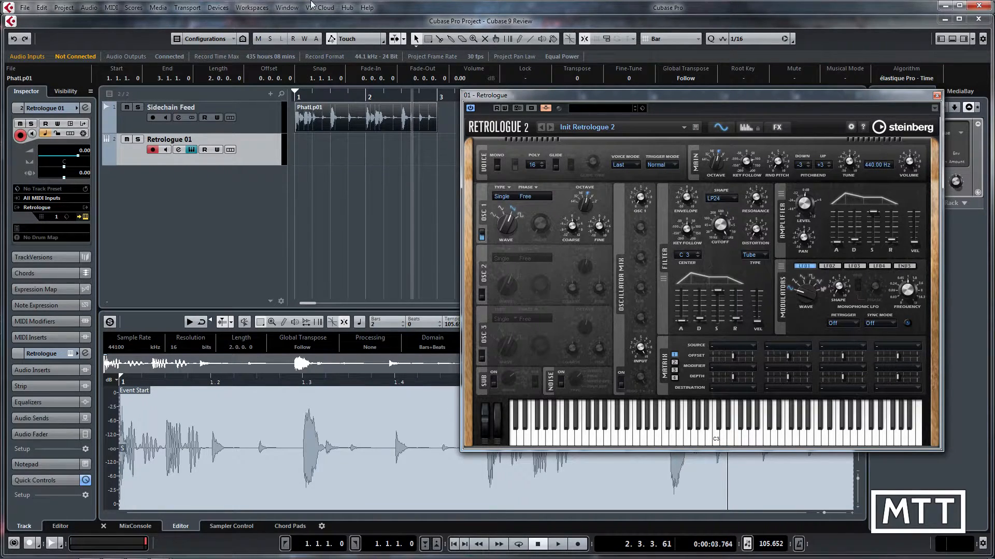
{"action": "mouse_move", "coordinate": [361, 146]}
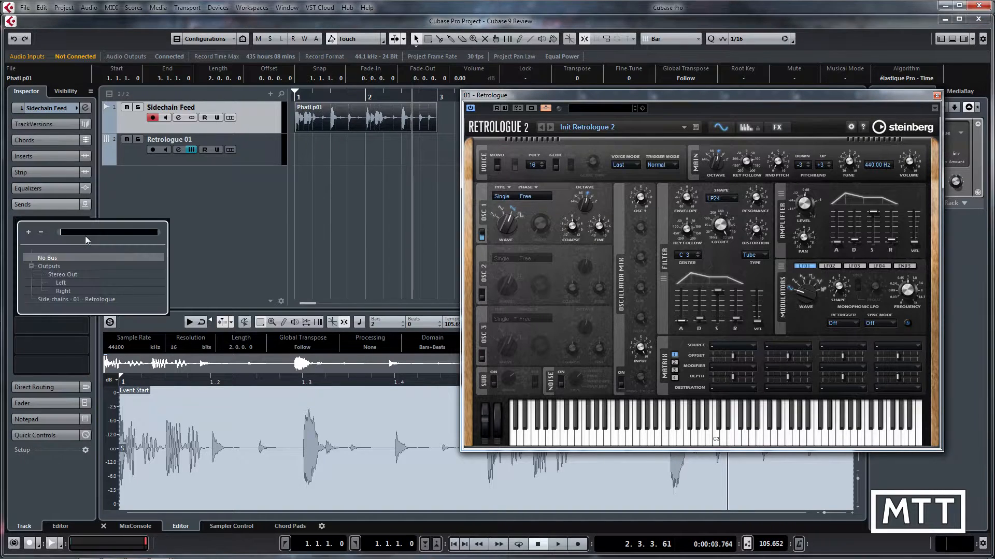
Step: Route the Sidechain Feed send to the 01 - Retrologue side-chain input and enable it
{"action": "left_click", "coordinate": [88, 298]}
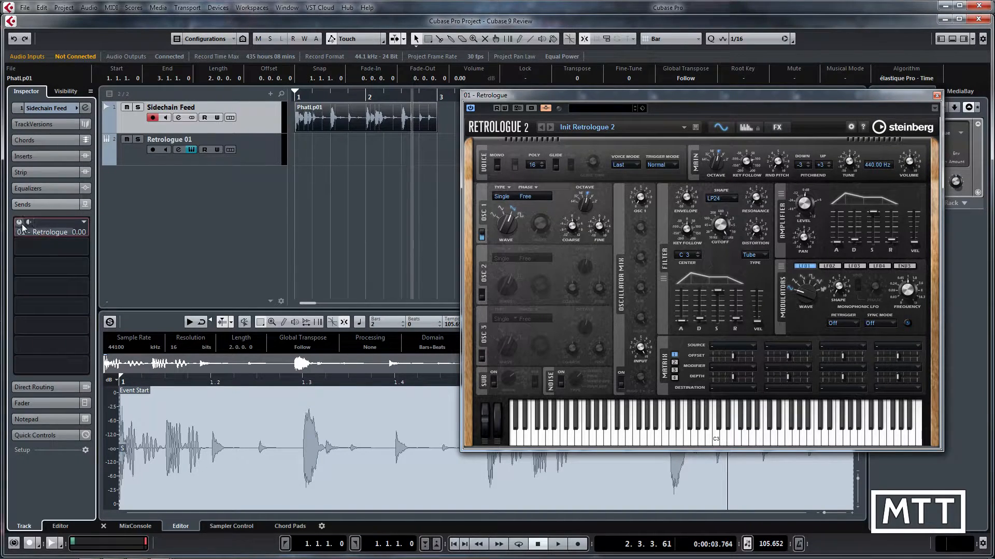
{"action": "left_click", "coordinate": [51, 231]}
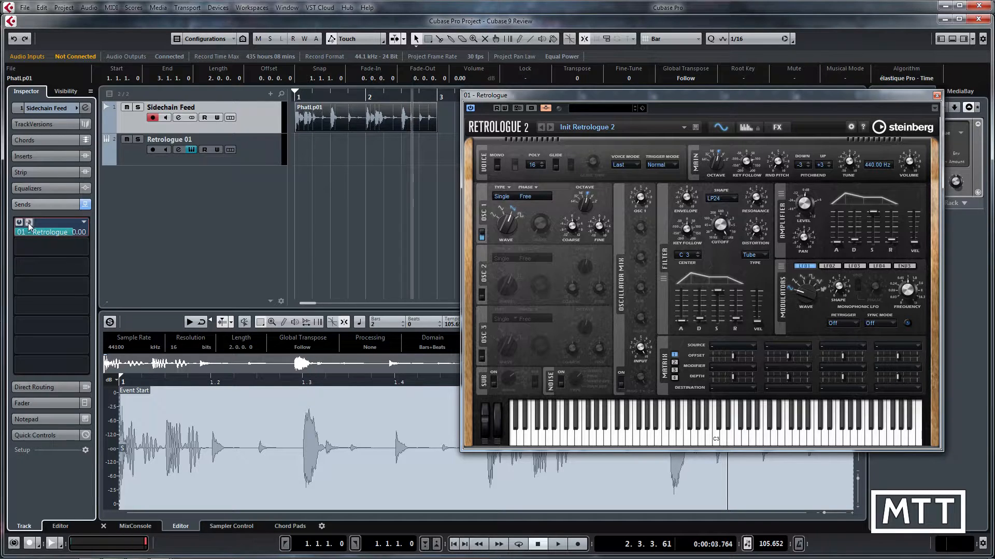
{"action": "right_click", "coordinate": [51, 232]}
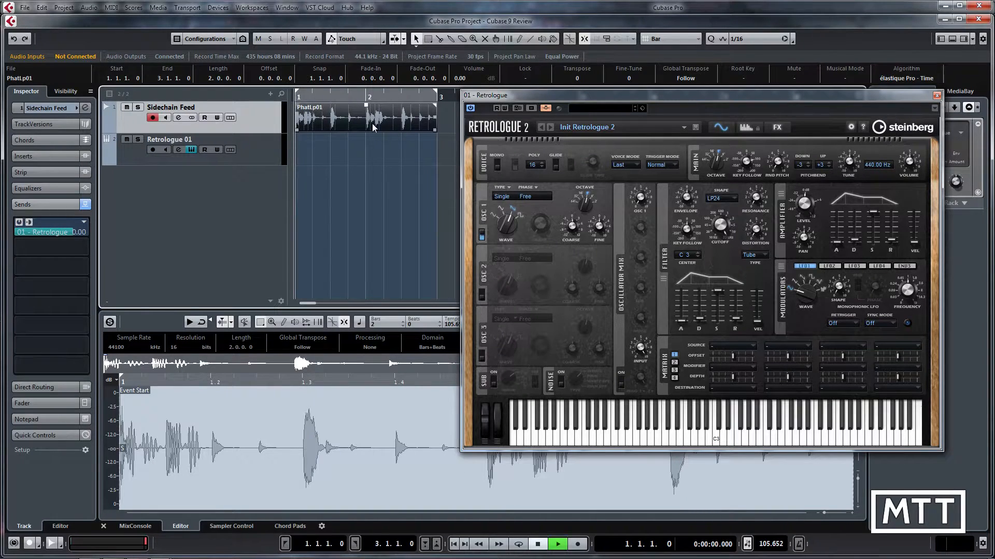
Step: Stop and restart playback from the transport controls
{"action": "left_click", "coordinate": [556, 543]}
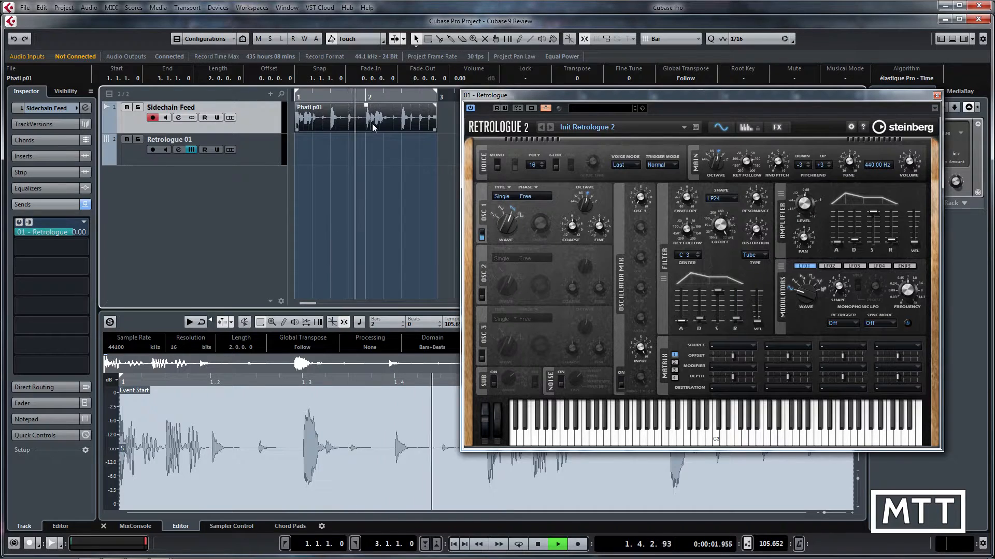
{"action": "left_click", "coordinate": [537, 544]}
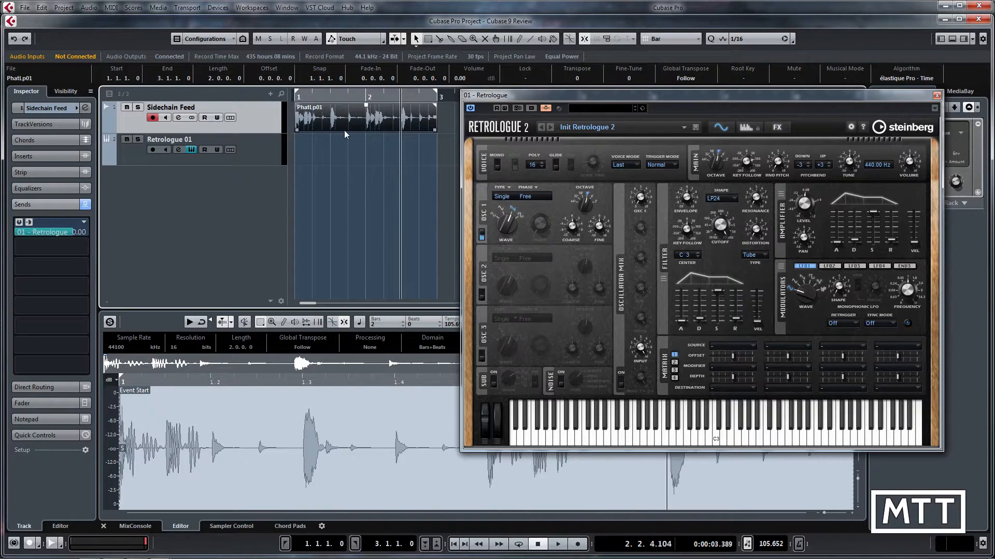
{"action": "mouse_move", "coordinate": [537, 279]}
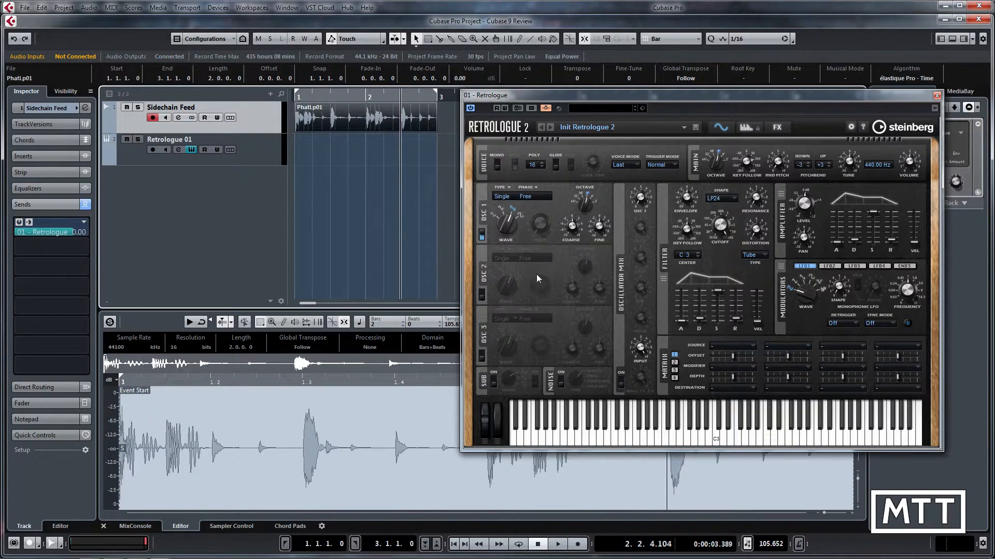
{"action": "mouse_move", "coordinate": [609, 99]}
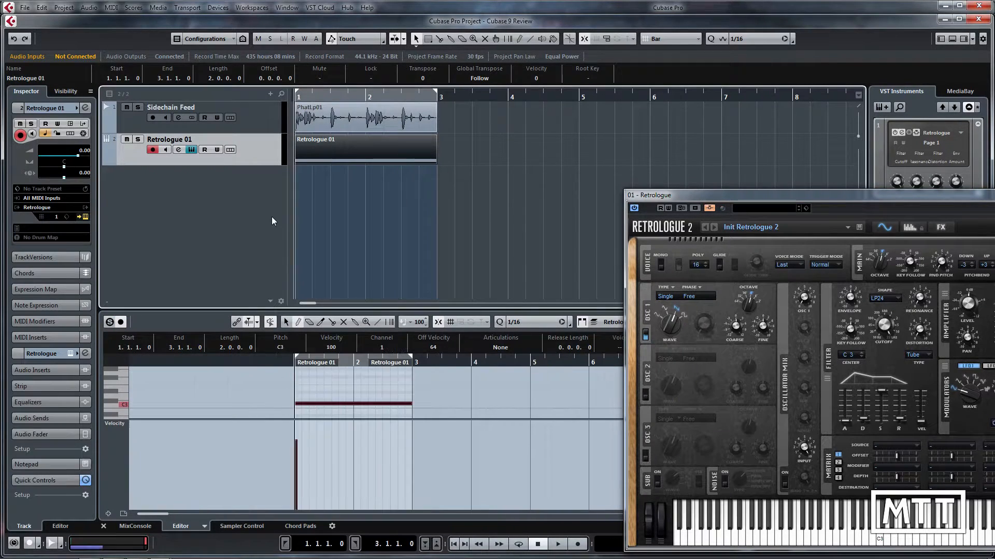
{"action": "left_click", "coordinate": [556, 545]}
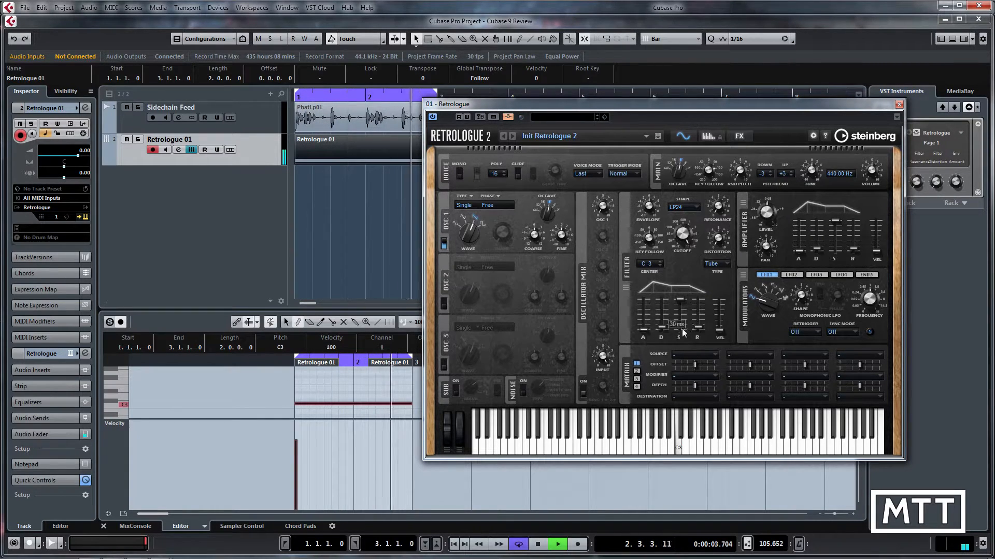
{"action": "mouse_move", "coordinate": [677, 338]}
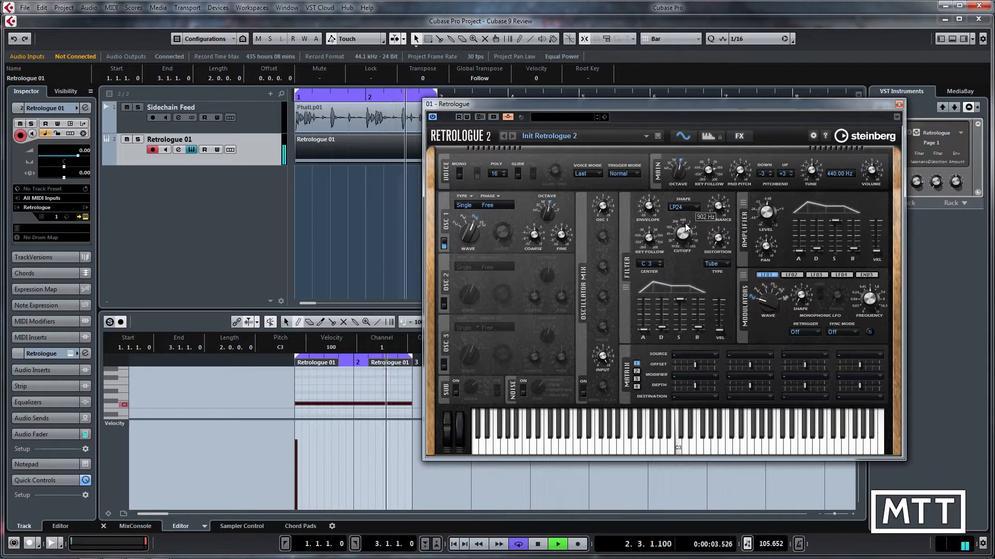
Step: Set Retrologue's filter cutoff to about 1804 Hz and restart playback
{"action": "left_click_drag", "start_coordinate": [682, 231], "coordinate": [677, 257]}
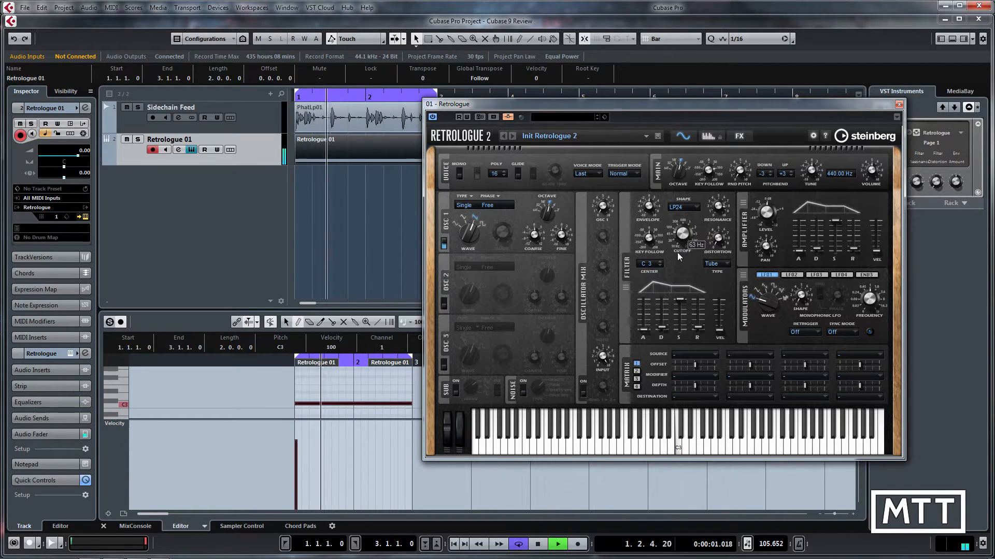
{"action": "left_click_drag", "start_coordinate": [681, 235], "coordinate": [682, 215]}
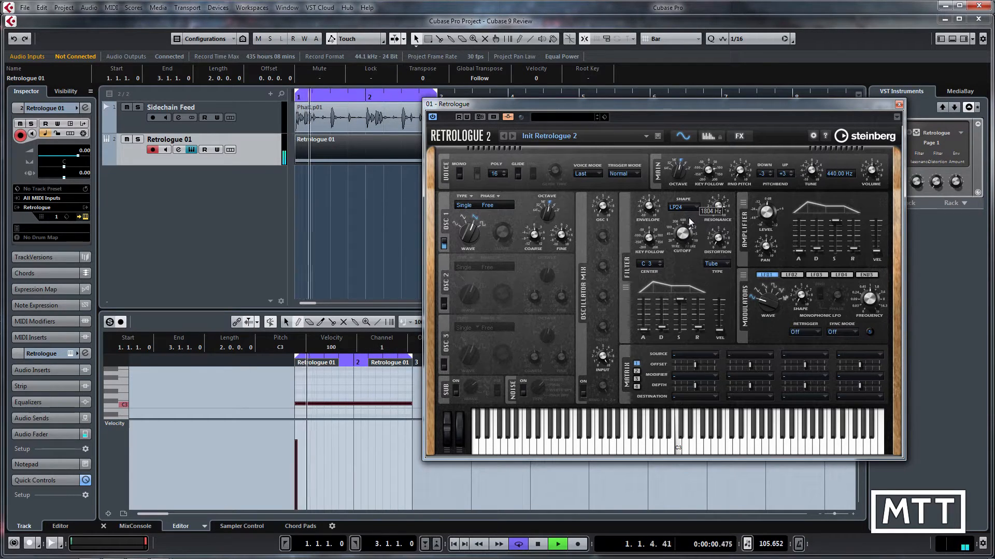
{"action": "left_click", "coordinate": [556, 545]}
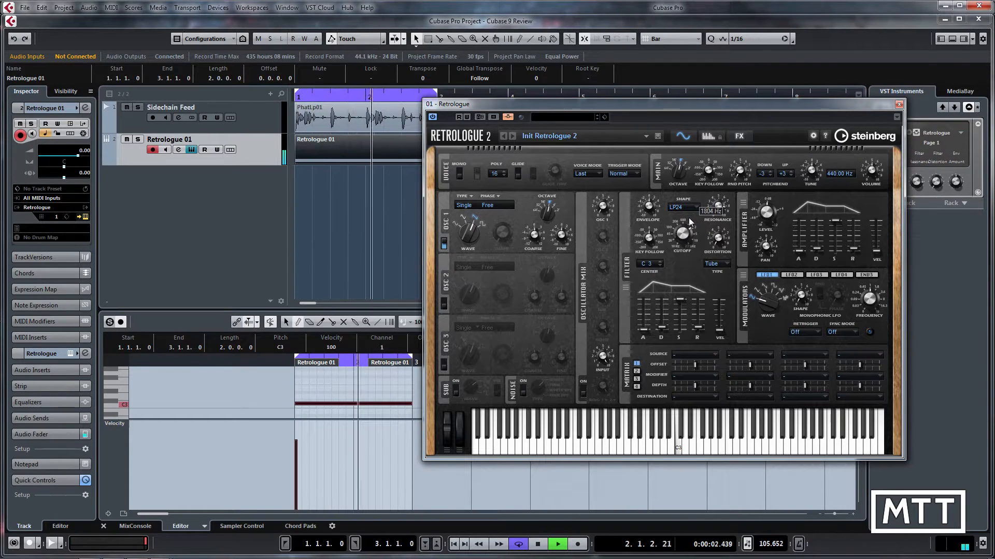
{"action": "left_click", "coordinate": [537, 544]}
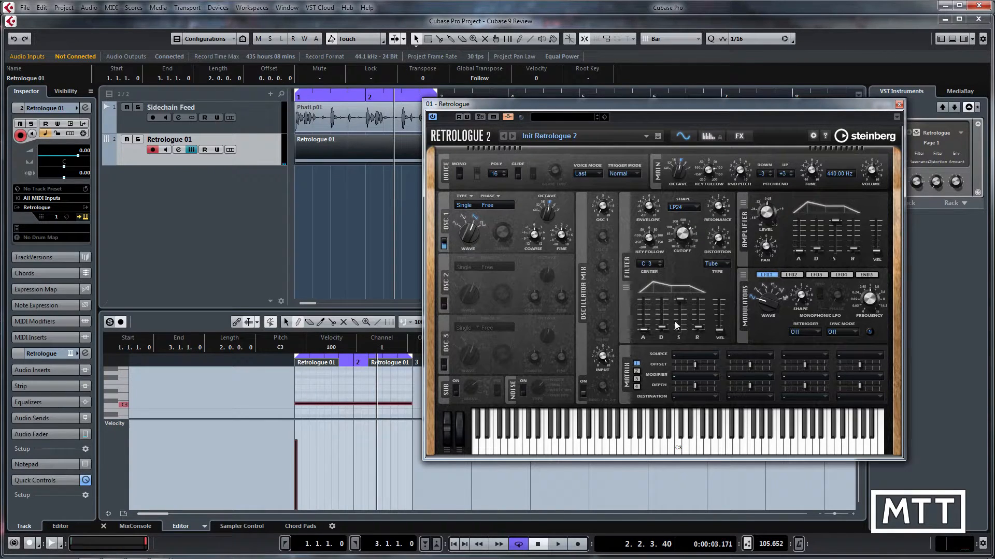
{"action": "mouse_move", "coordinate": [698, 257]}
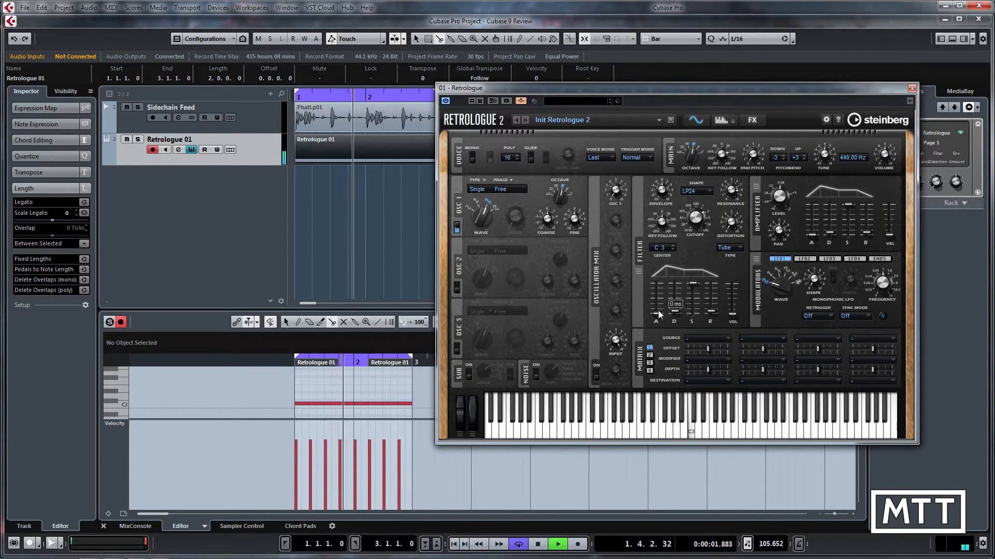
Step: Adjust Retrologue's filter envelope attack, settling on a short attack time
{"action": "left_click_drag", "start_coordinate": [656, 313], "coordinate": [657, 291]}
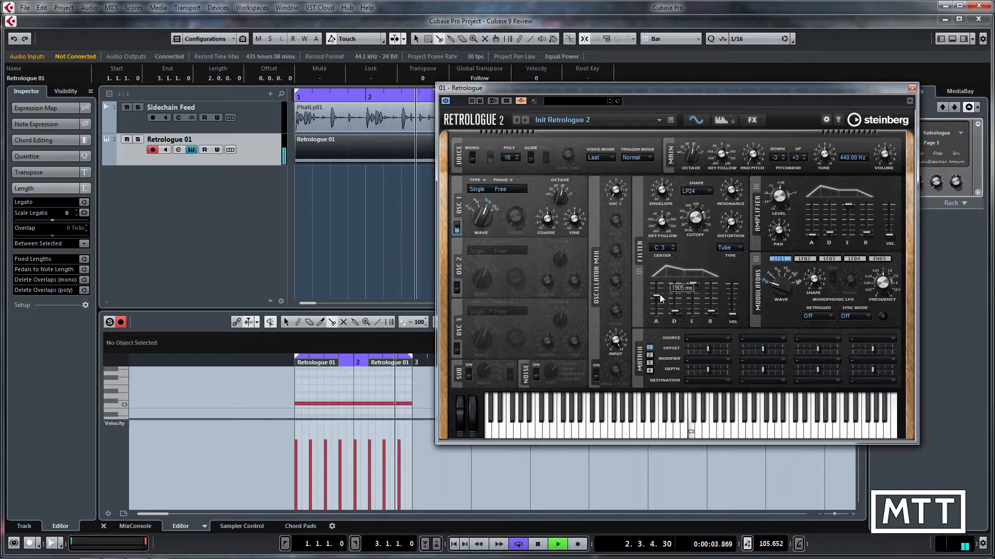
{"action": "left_click_drag", "start_coordinate": [669, 286], "coordinate": [659, 305]}
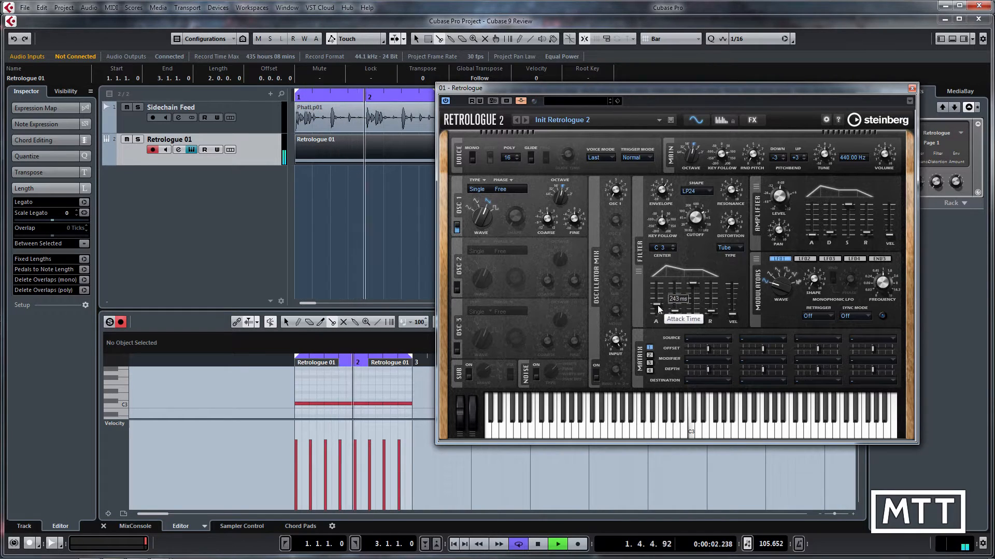
{"action": "left_click_drag", "start_coordinate": [677, 299], "coordinate": [677, 288]}
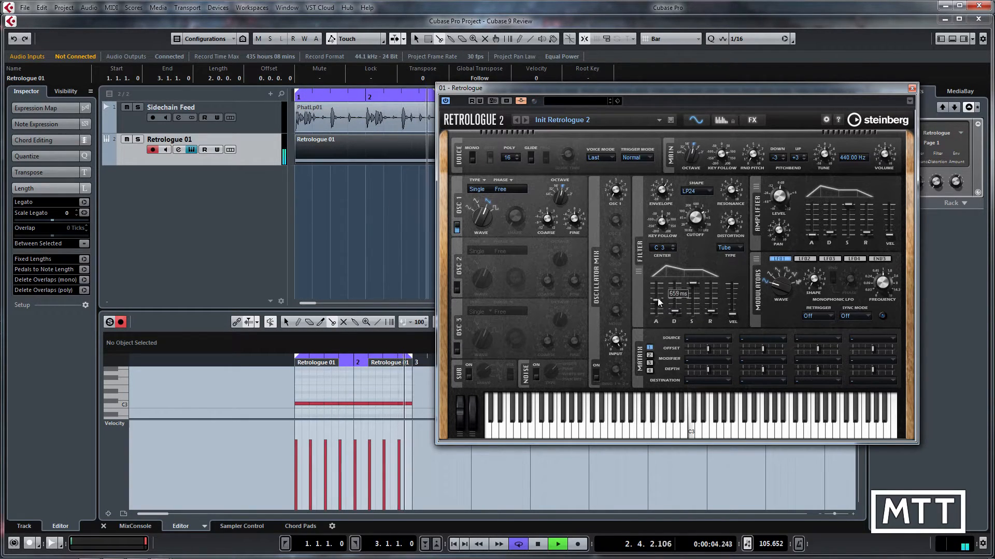
{"action": "left_click_drag", "start_coordinate": [675, 293], "coordinate": [675, 279]}
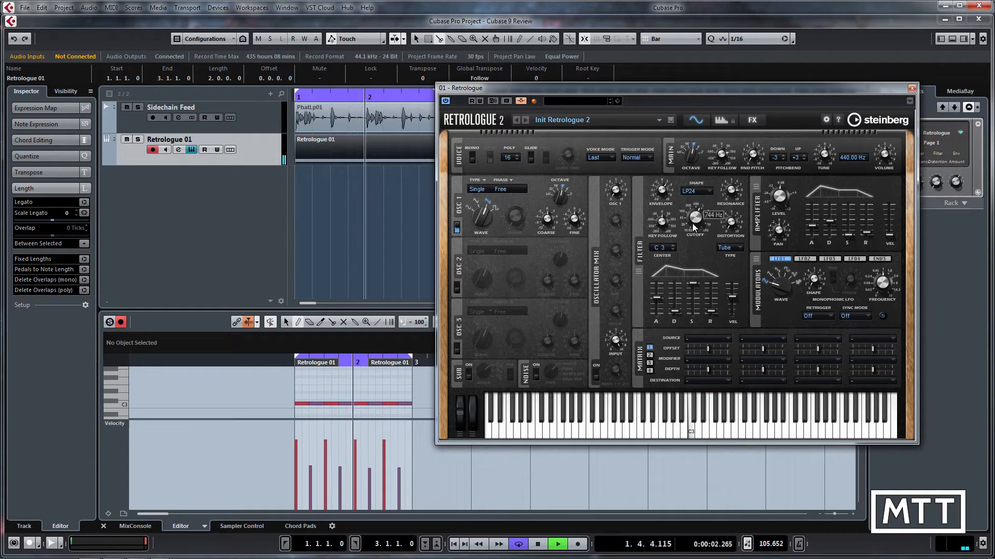
Step: Lower Retrologue's filter cutoff frequency
{"action": "left_click_drag", "start_coordinate": [695, 219], "coordinate": [695, 238]}
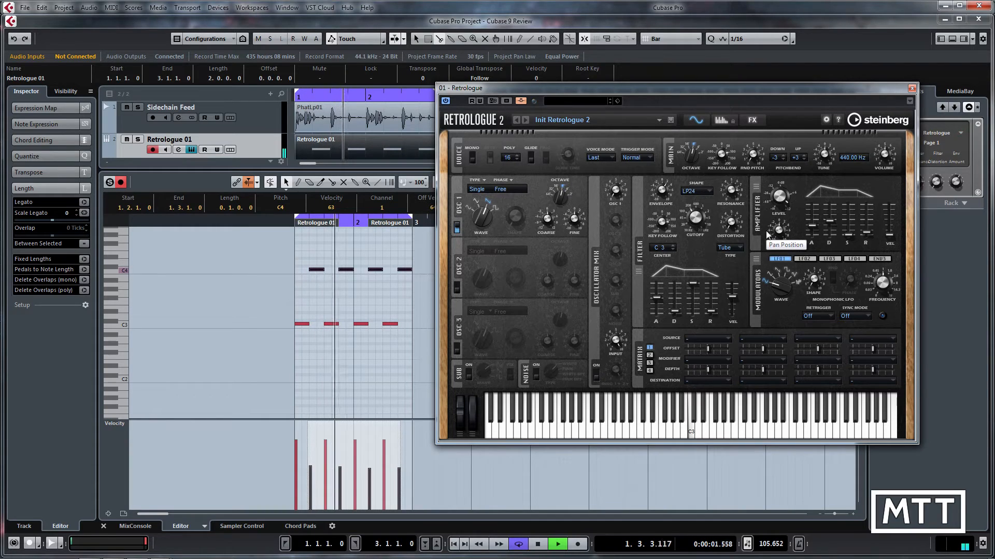
Step: Operate the transport controls while the C3/C4 octave pattern plays
{"action": "left_click", "coordinate": [557, 543]}
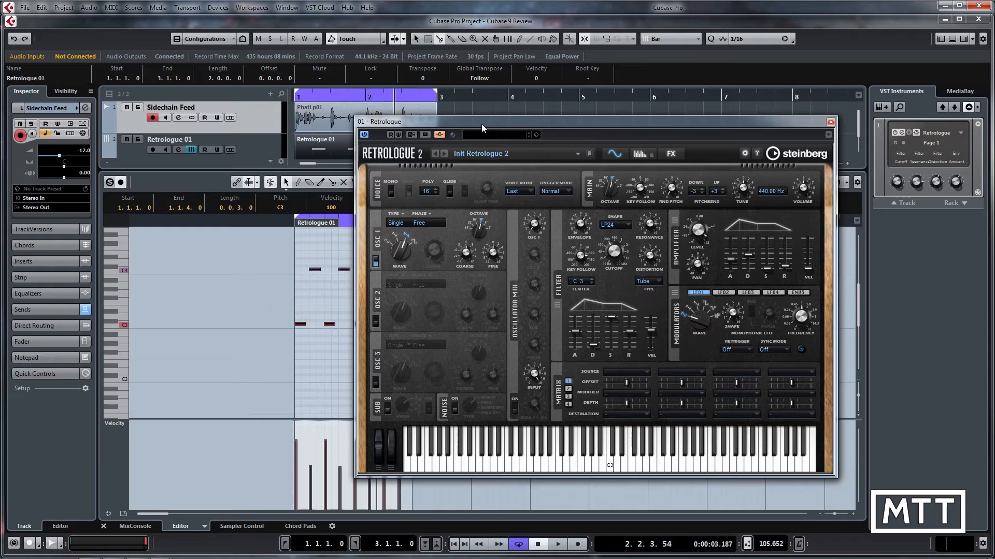
{"action": "mouse_move", "coordinate": [579, 356]}
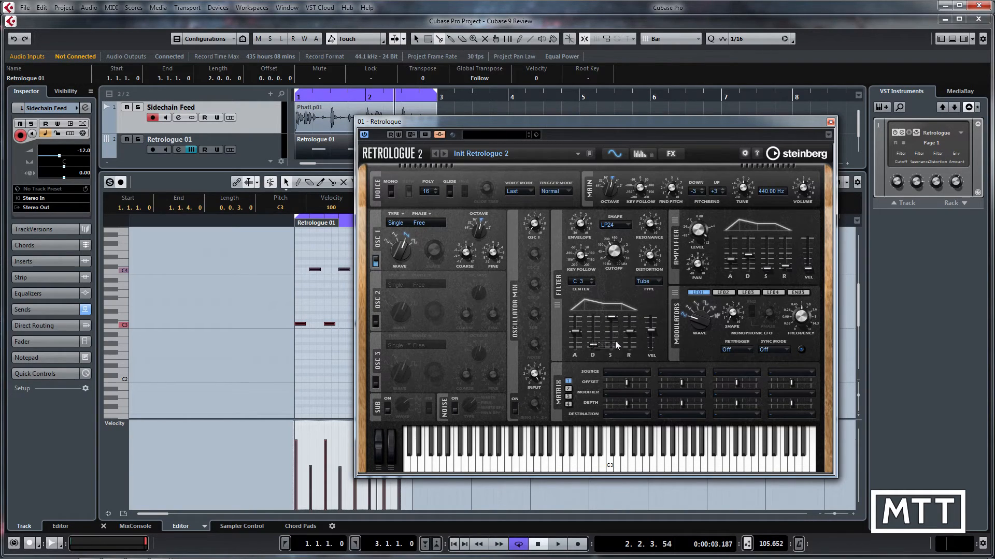
{"action": "mouse_move", "coordinate": [757, 227]}
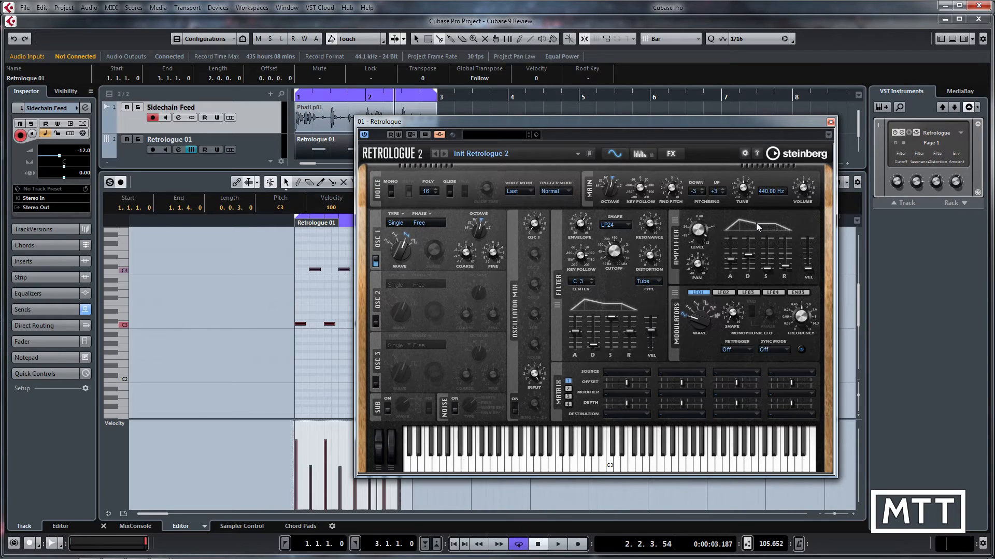